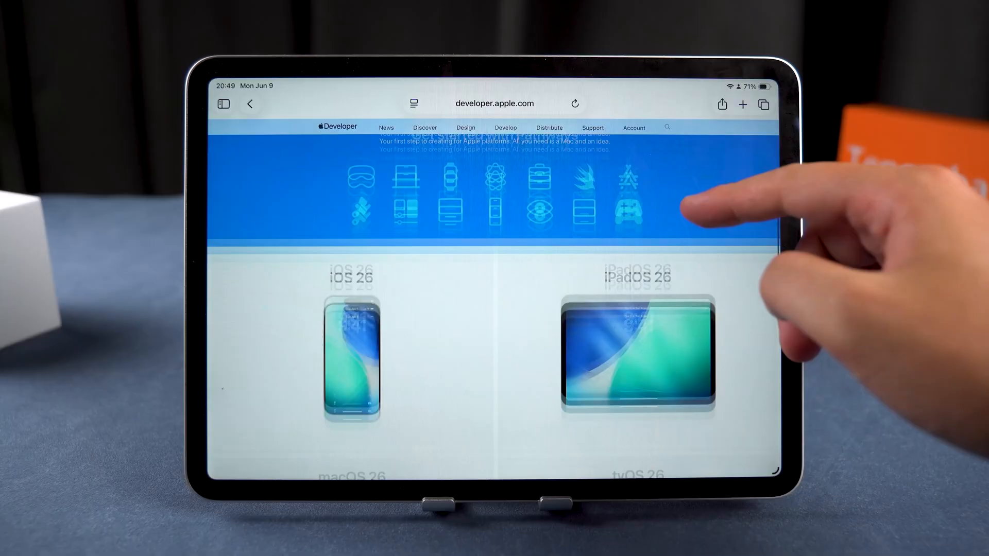
Scroll the Apple Developer iPadOS 26 page, then swipe back to the iPad home screen
{"action": "scroll", "scroll_direction": "down", "scroll_amount": 3}
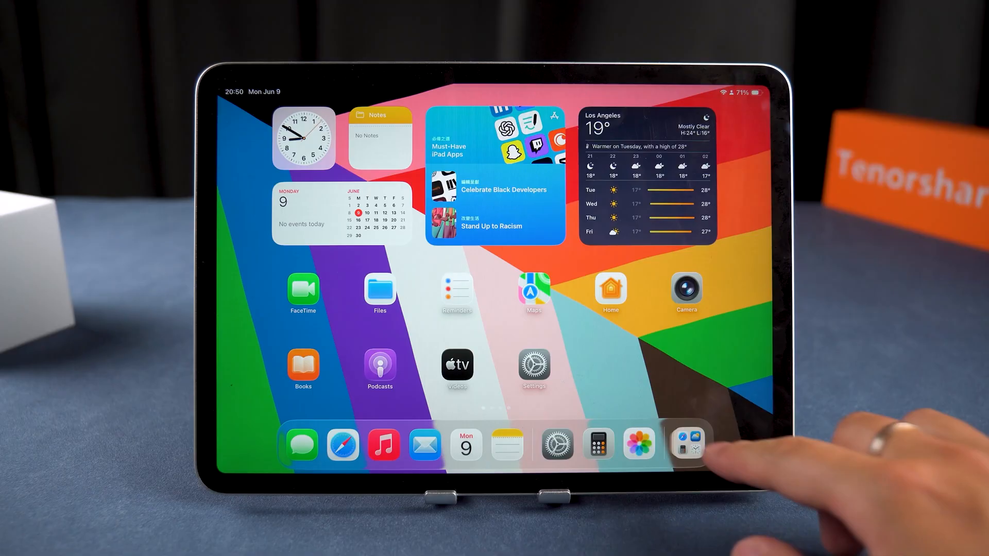
{"action": "scroll", "scroll_direction": "left", "scroll_amount": 3}
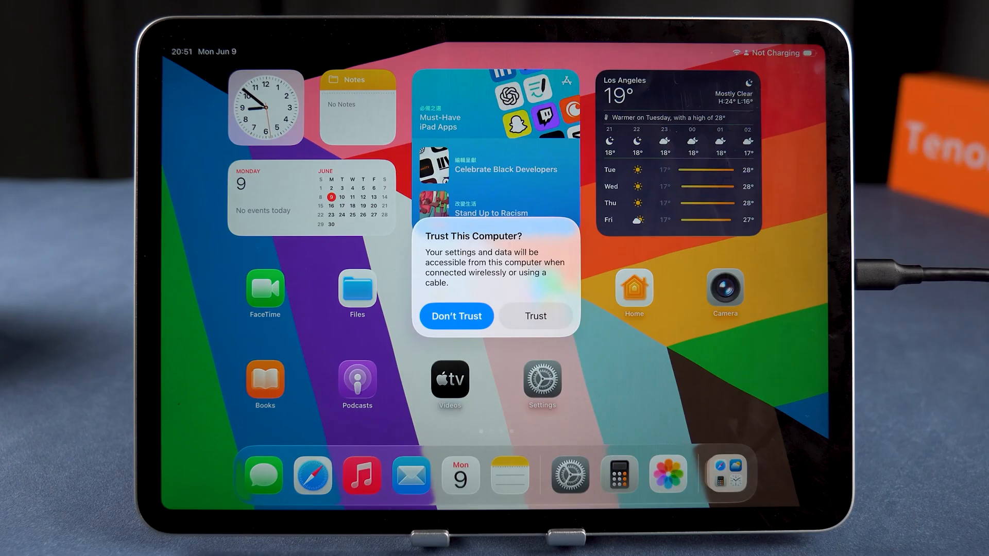
Grant Trust to the connected computer on the iPad's 'Trust This Computer?' alert
{"action": "left_click", "coordinate": [535, 317]}
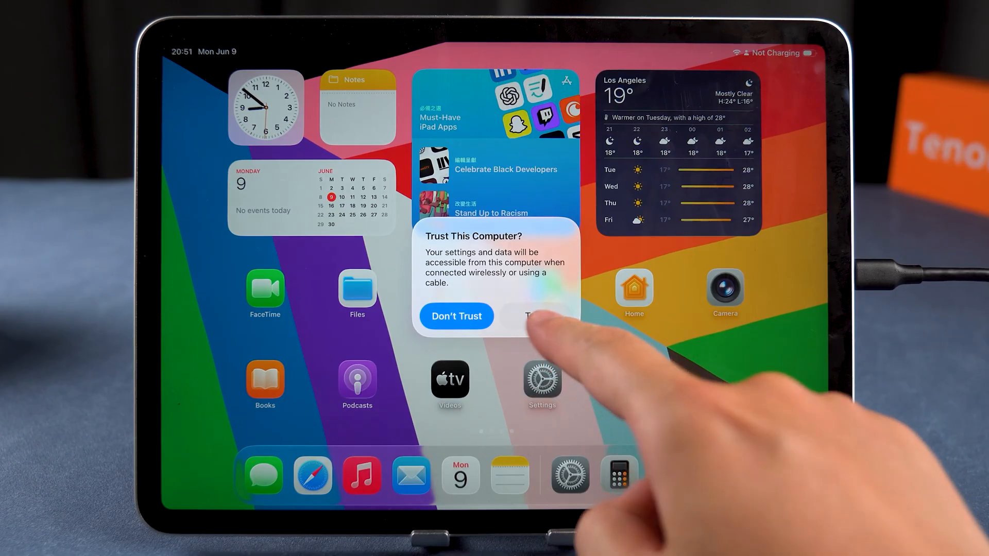
{"action": "left_click", "coordinate": [529, 317]}
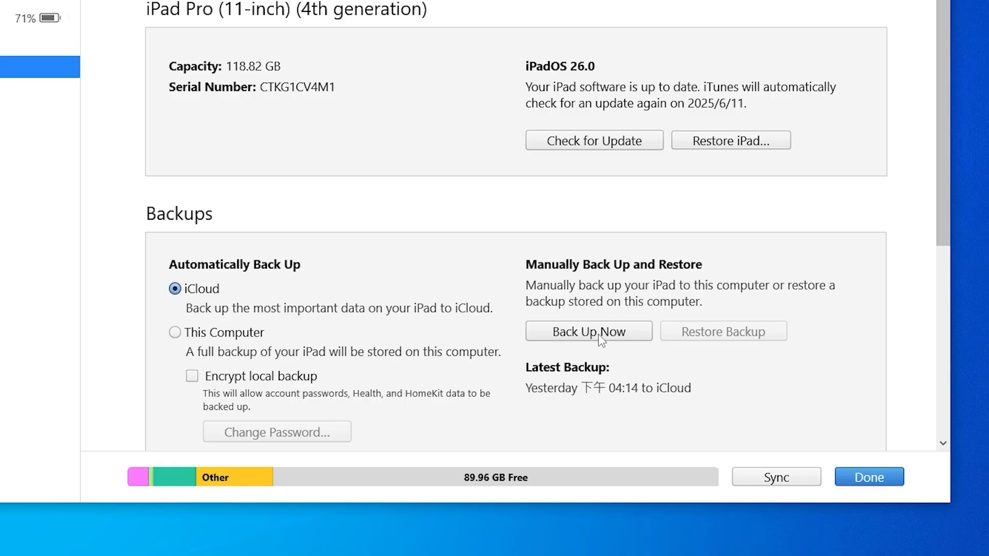
Back Up Now the iPadOS 26.0 iPad manually from its iTunes summary page
{"action": "left_click", "coordinate": [588, 331]}
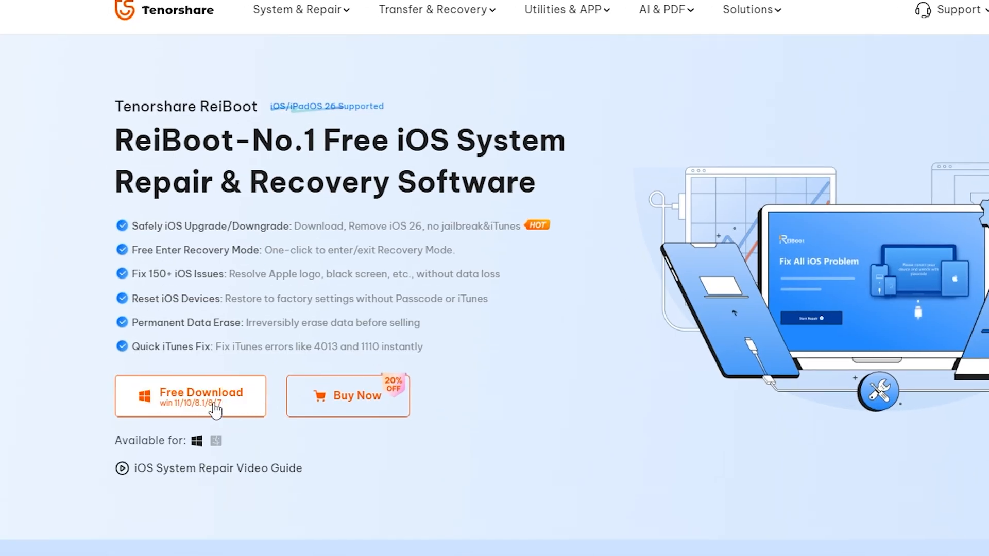
Download the free ReiBoot installer for Windows from the Tenorshare product page
{"action": "left_click", "coordinate": [190, 396]}
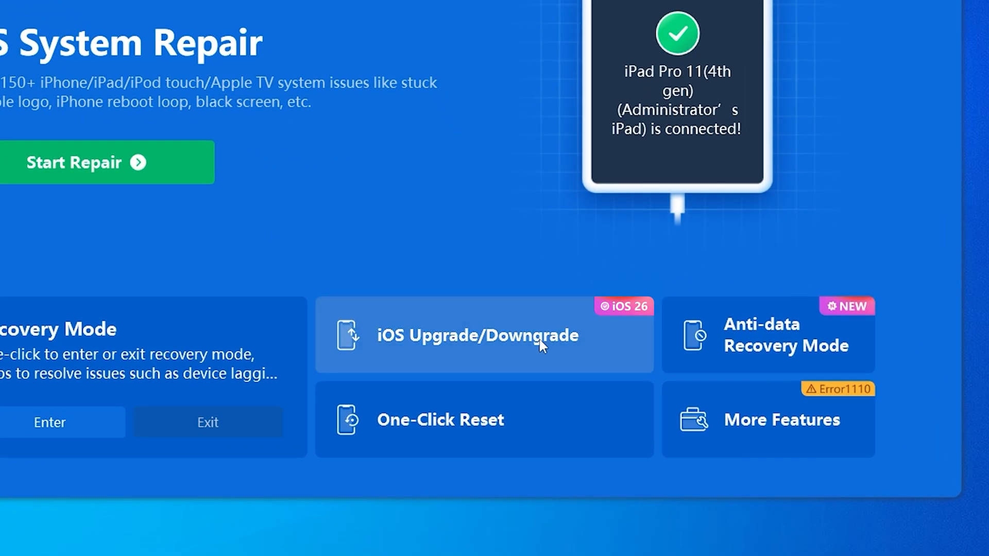
Choose Downgrade in iOS Upgrade/Downgrade, download iPadOS 18.5 firmware and initiate the downgrade
{"action": "left_click", "coordinate": [476, 335]}
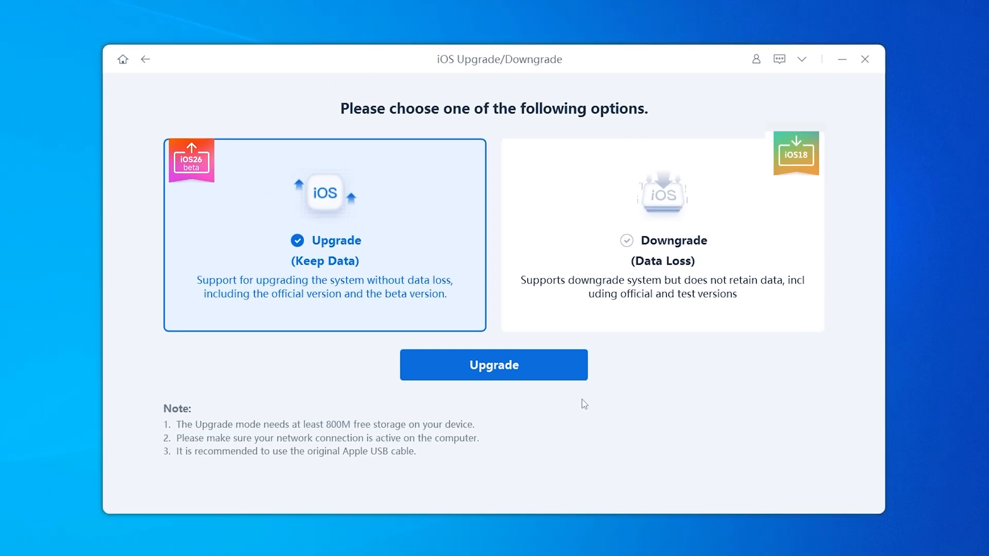
{"action": "left_click", "coordinate": [663, 235]}
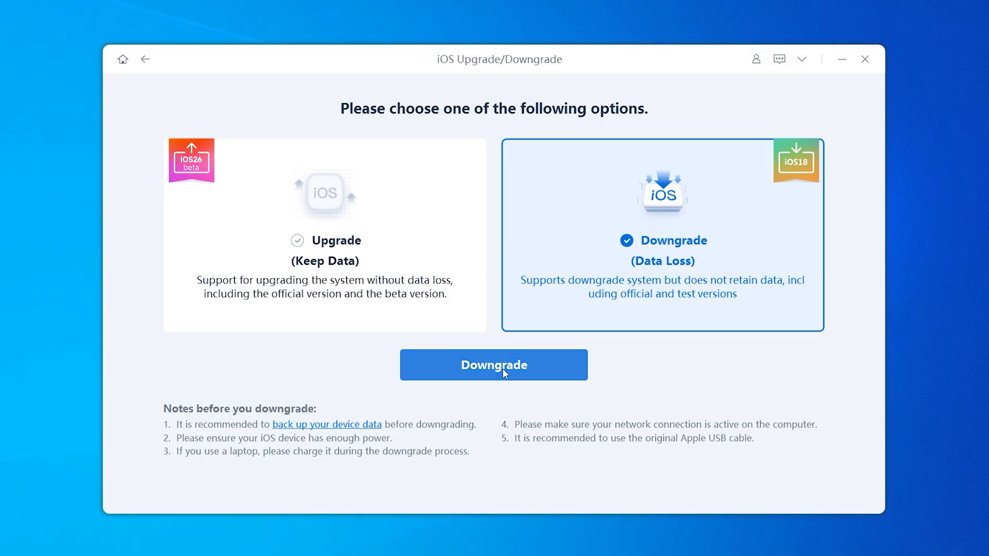
{"action": "left_click", "coordinate": [494, 365]}
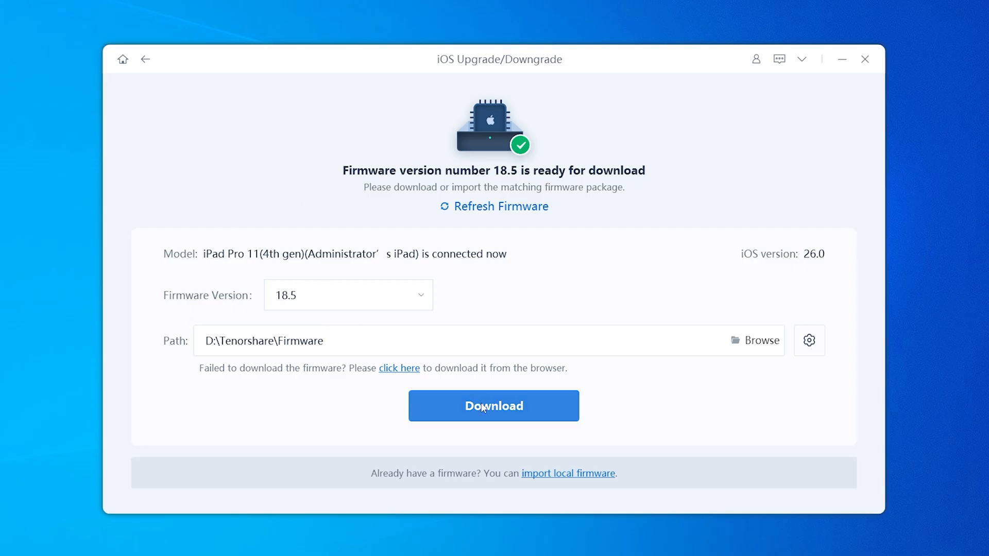
{"action": "left_click", "coordinate": [494, 406]}
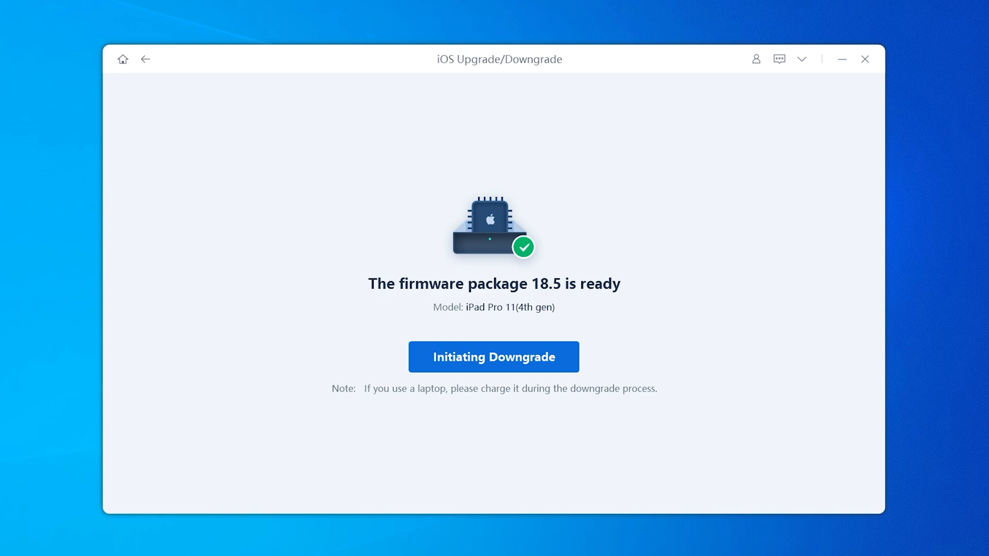
{"action": "left_click", "coordinate": [494, 357]}
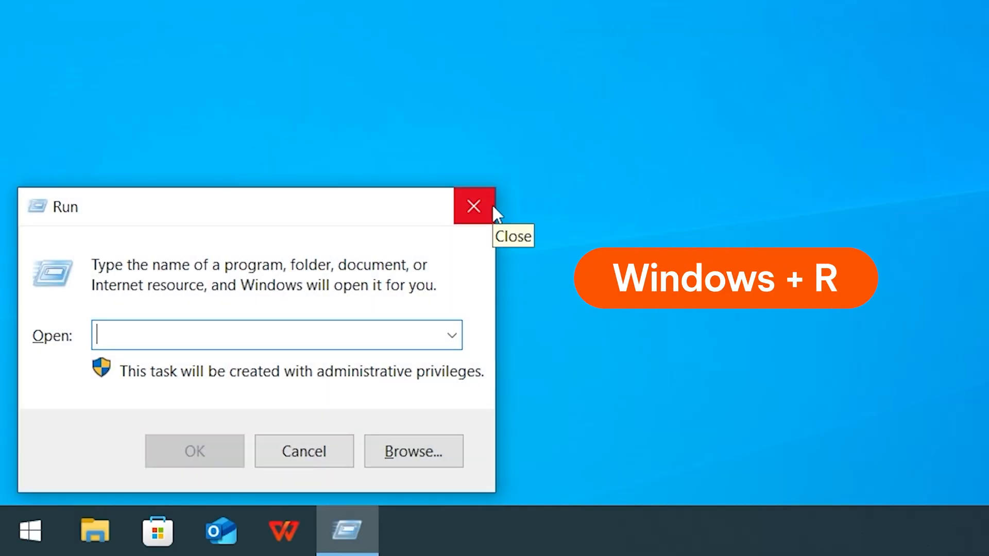
Run %appdata% to open the AppData roaming folder in File Explorer
{"action": "type", "text": "%"}
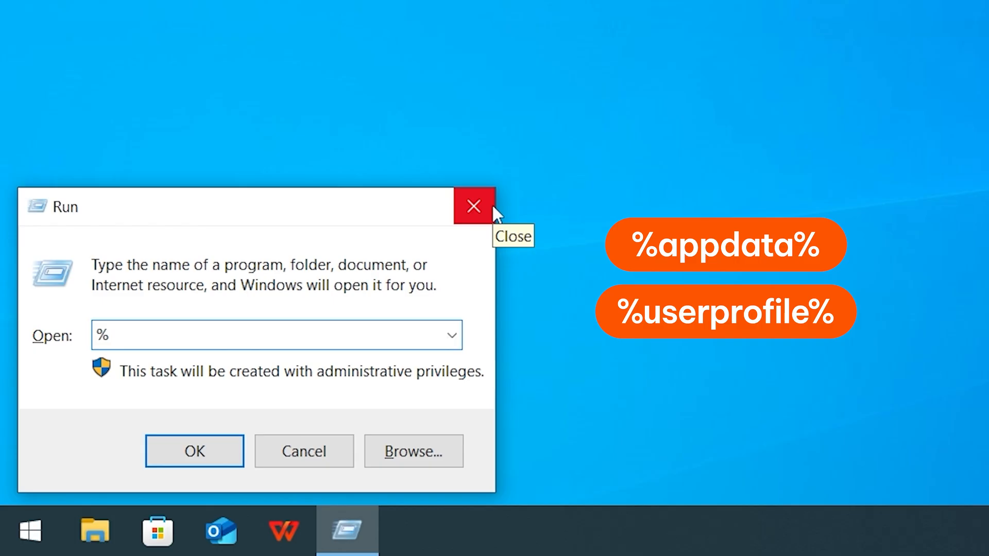
{"action": "type", "text": "appdata%"}
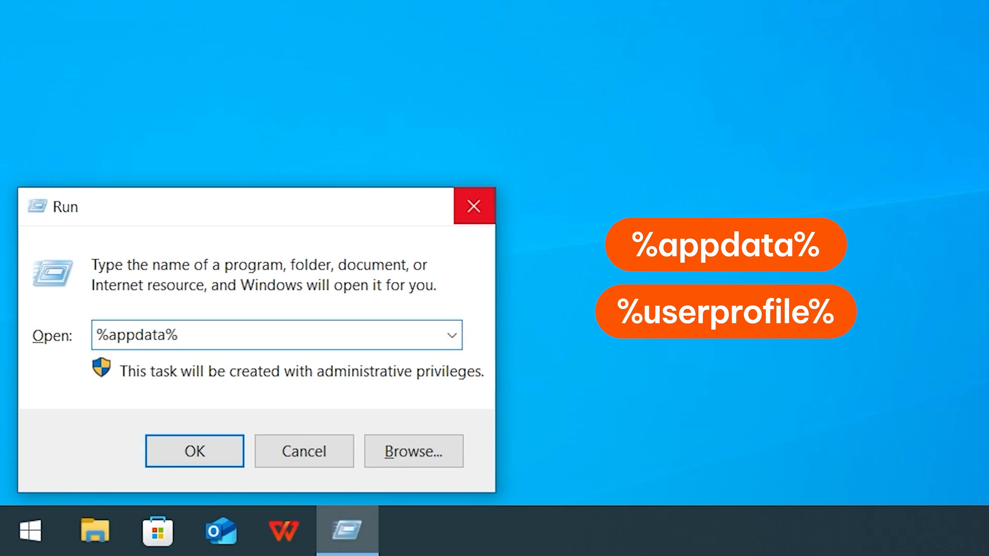
{"action": "left_click", "coordinate": [194, 452]}
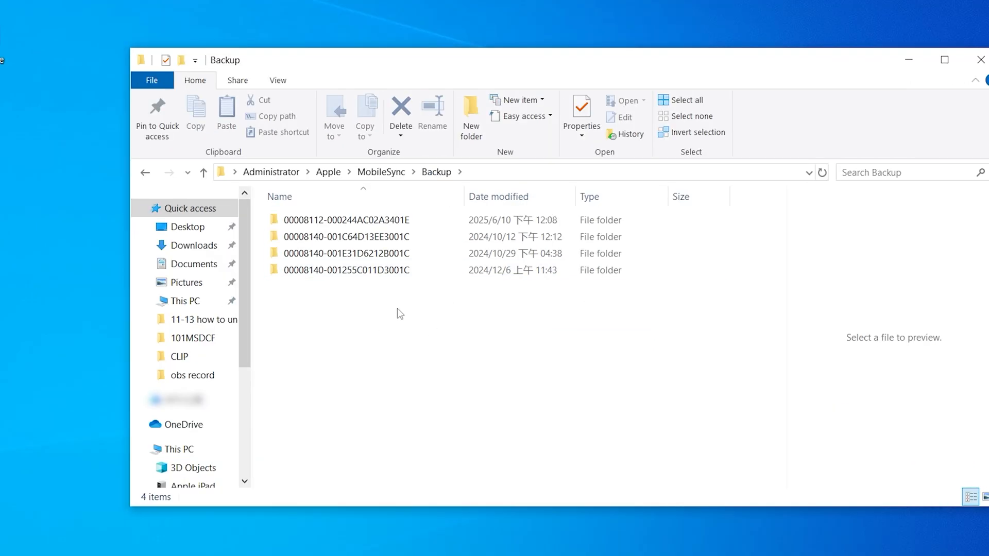
Open the newest iPad backup folder's Info.plist with Notepad
{"action": "double_click", "coordinate": [346, 219]}
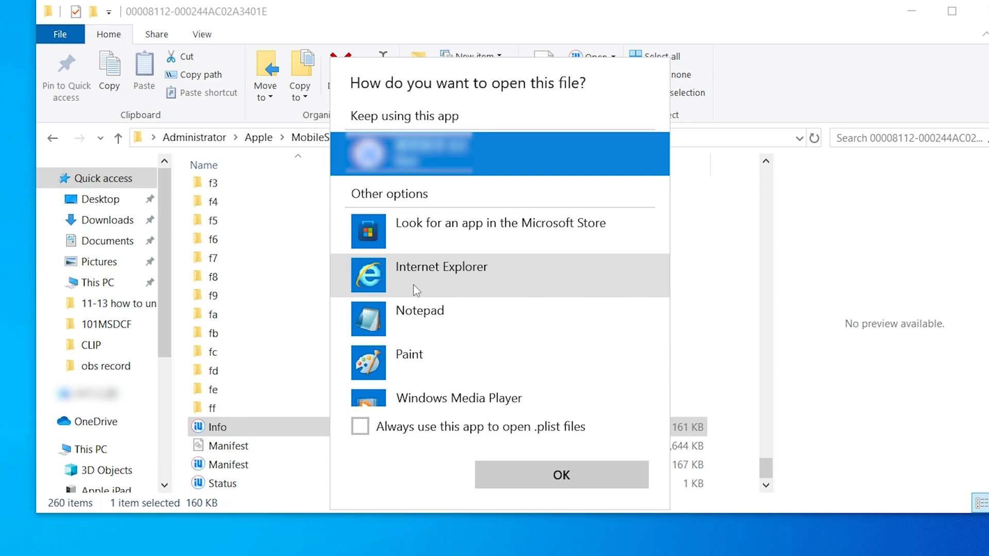
{"action": "left_click", "coordinate": [560, 475]}
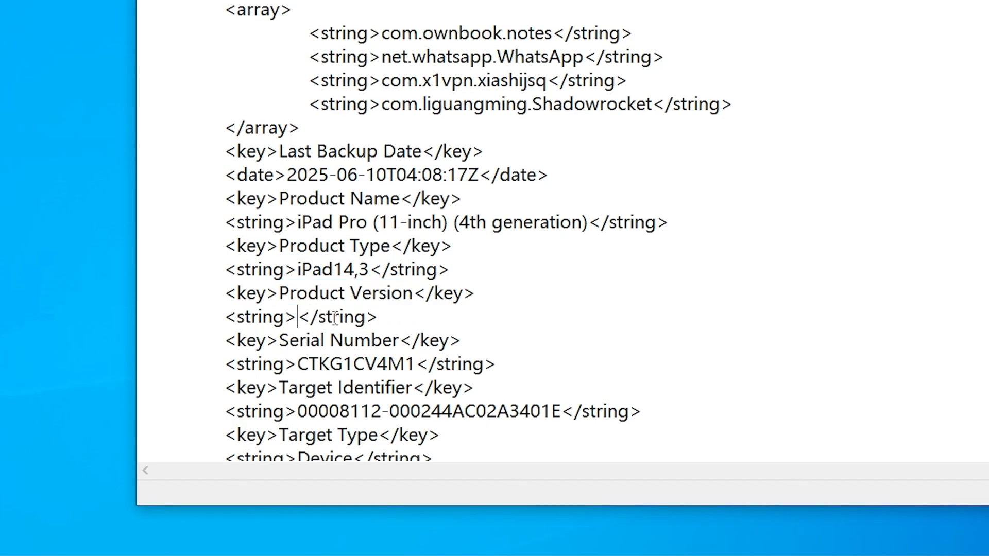
Set the Product Version string in Info.plist to 18
{"action": "type", "text": "18"}
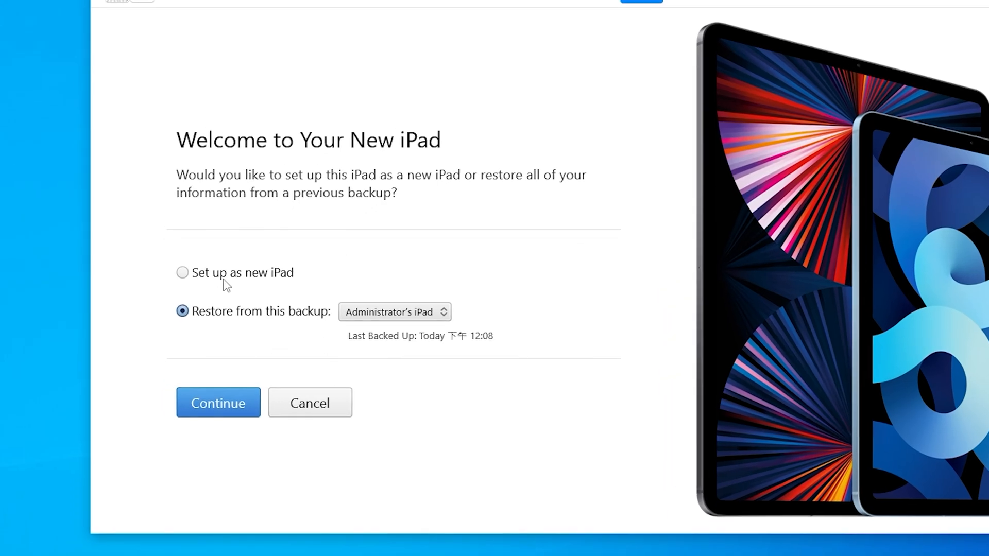
Restore the new iPad from today's 12:08 backup and continue
{"action": "left_click", "coordinate": [393, 311]}
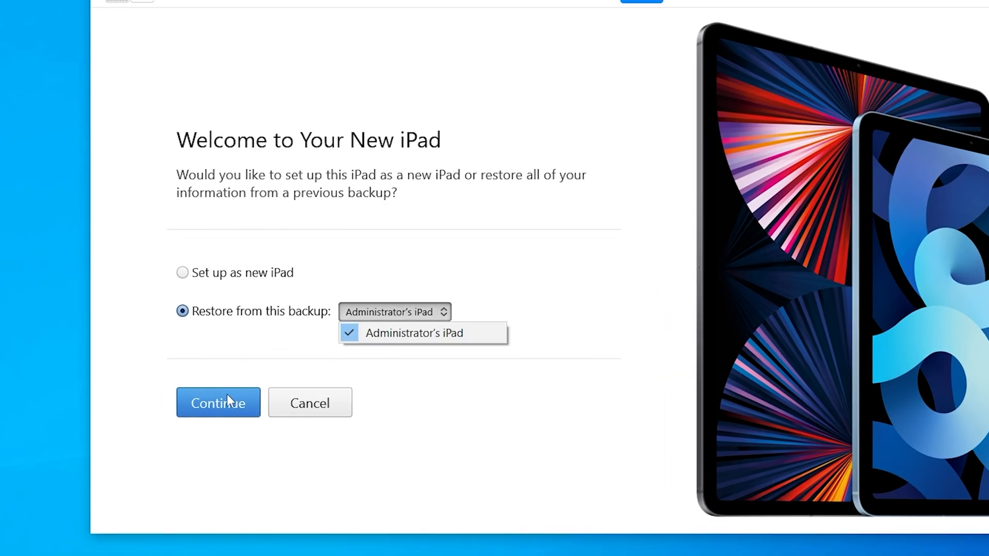
{"action": "left_click", "coordinate": [218, 403]}
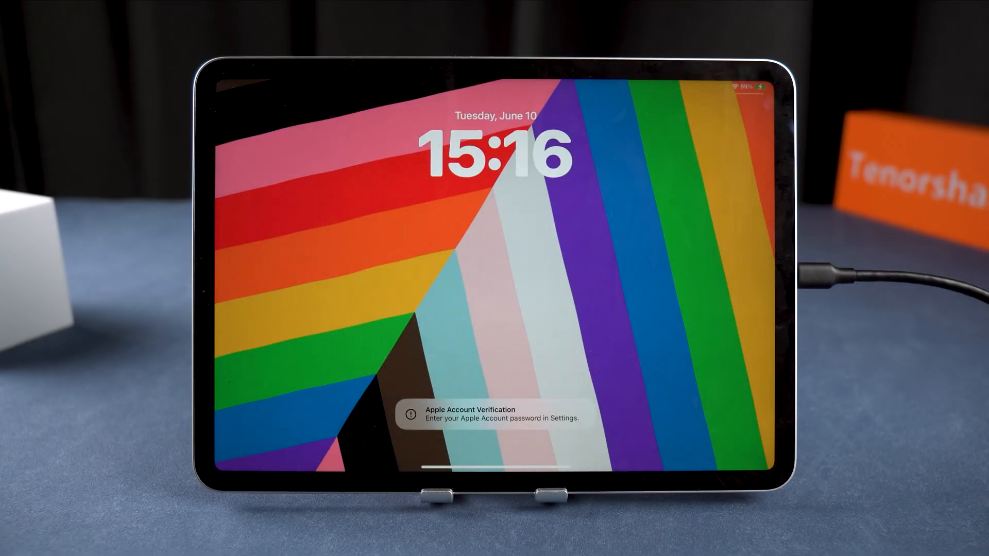
Swipe up on the lock screen to reach the restored iPad's home screen
{"action": "left_click_drag", "start_coordinate": [492, 454], "coordinate": [493, 252]}
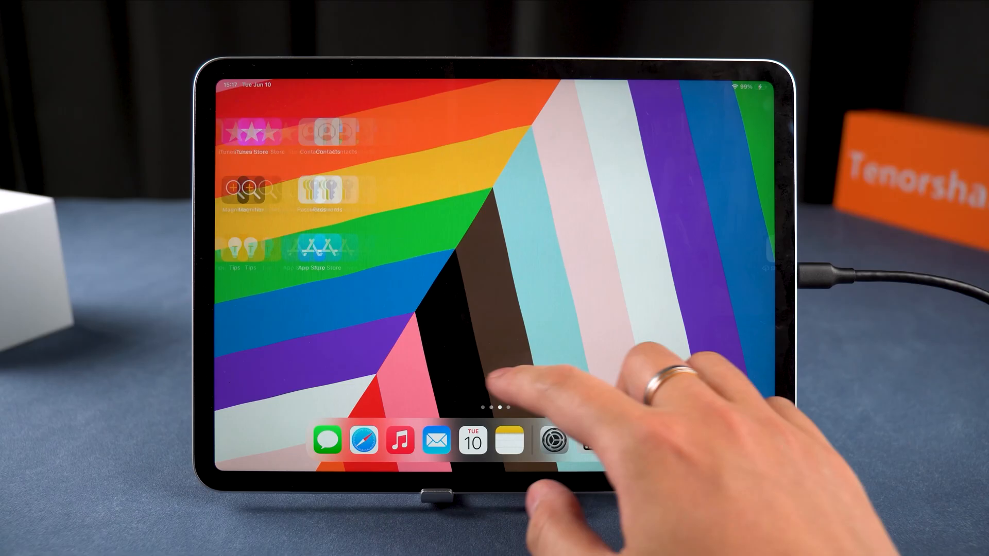